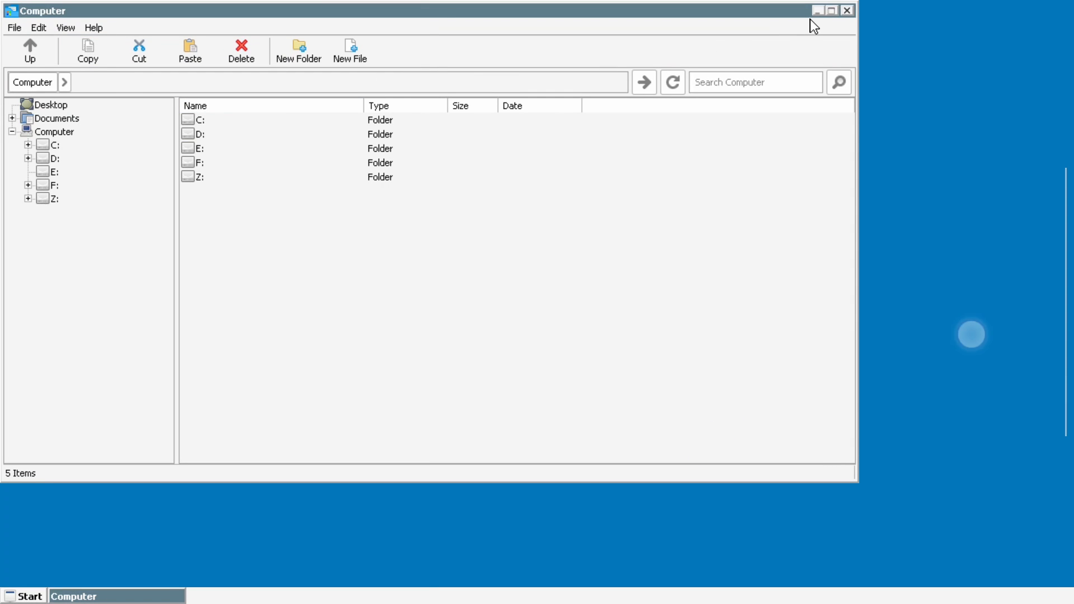
- Minimize the Computer file browser window
click(818, 10)
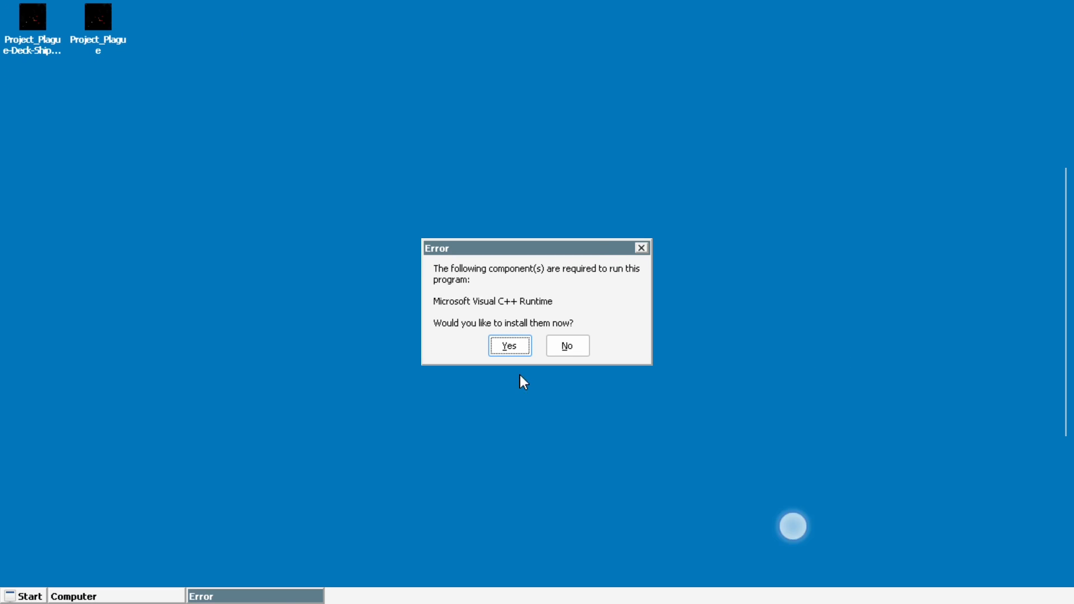
mouse_move(517, 402)
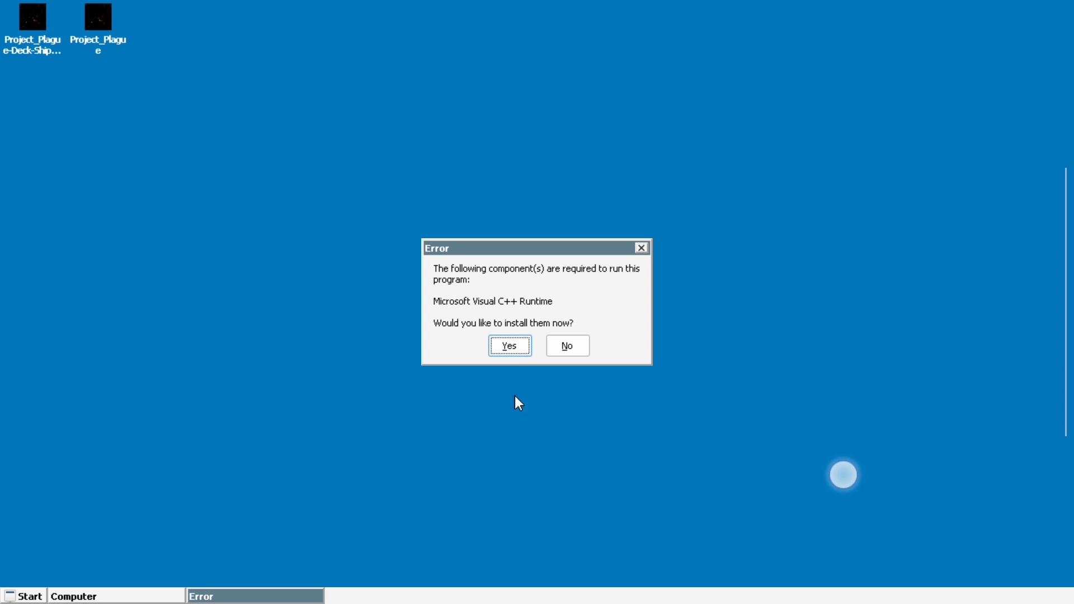
- Agree to install the Visual C++ Runtime, accept the license terms, and start the install
click(566, 345)
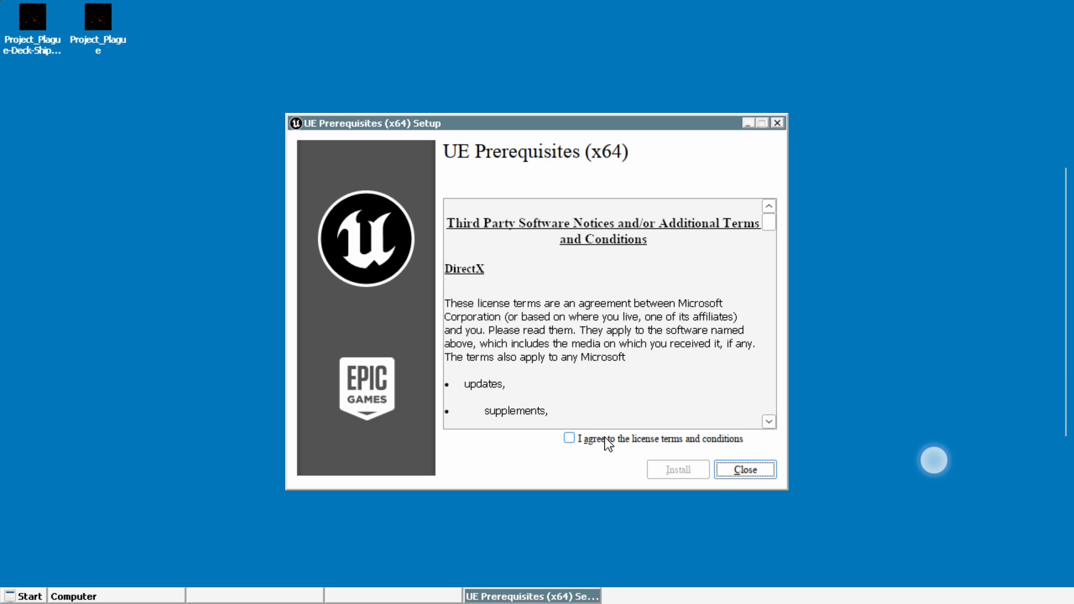
click(569, 438)
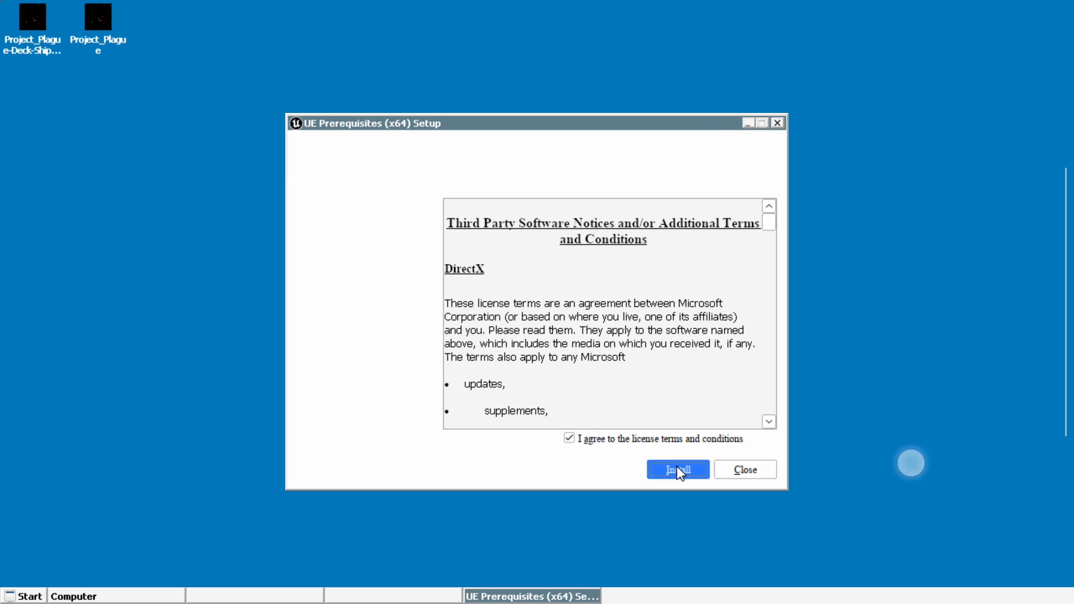
click(677, 470)
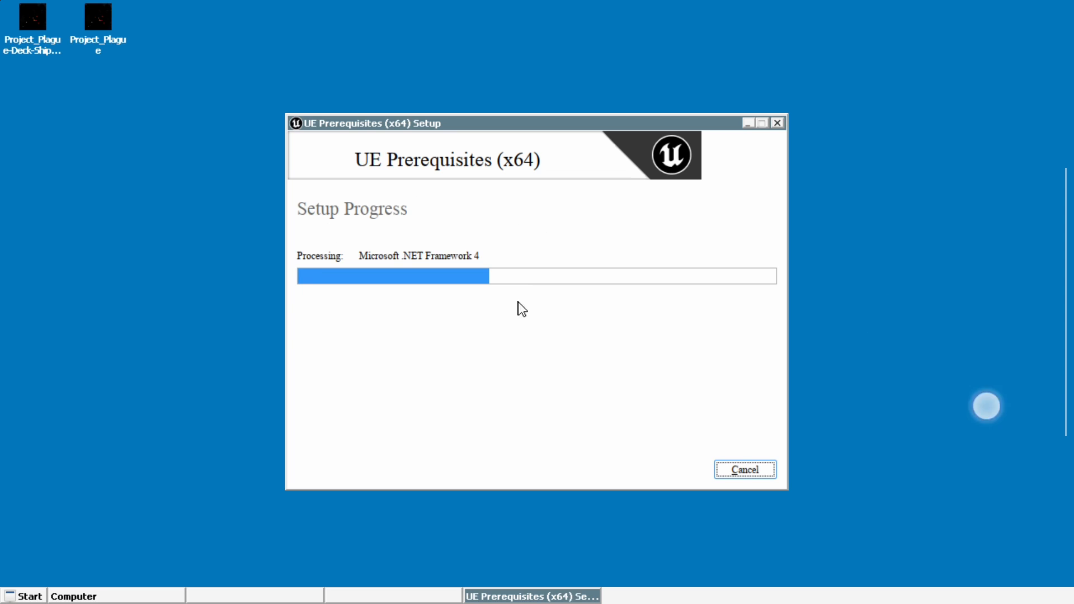
mouse_move(381, 306)
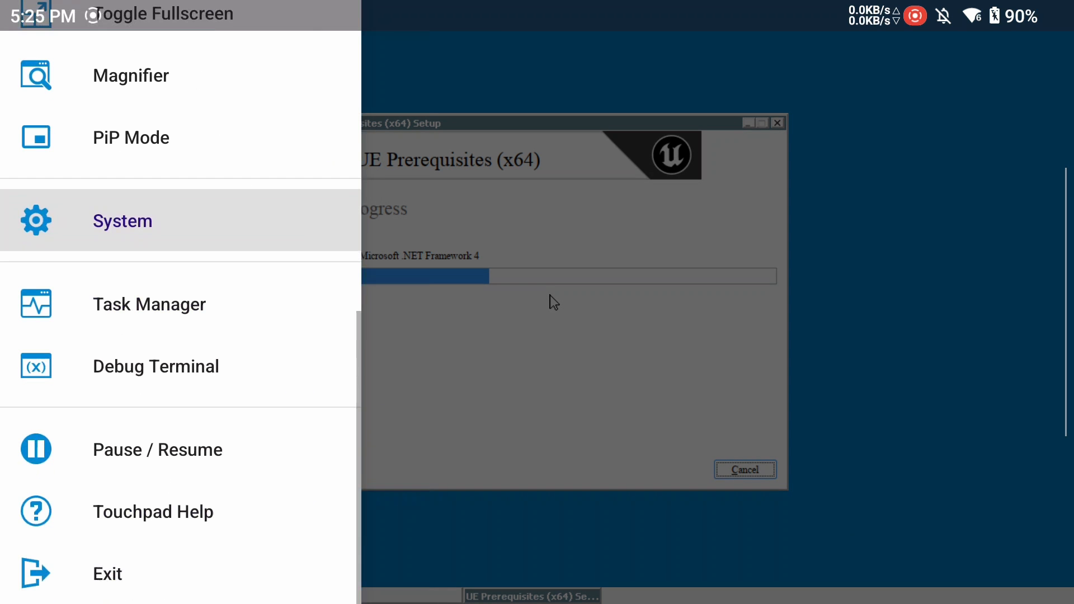
- End the stuck msiexec.exe and UEPrereqSetup_x64.exe processes in Task Manager
click(149, 305)
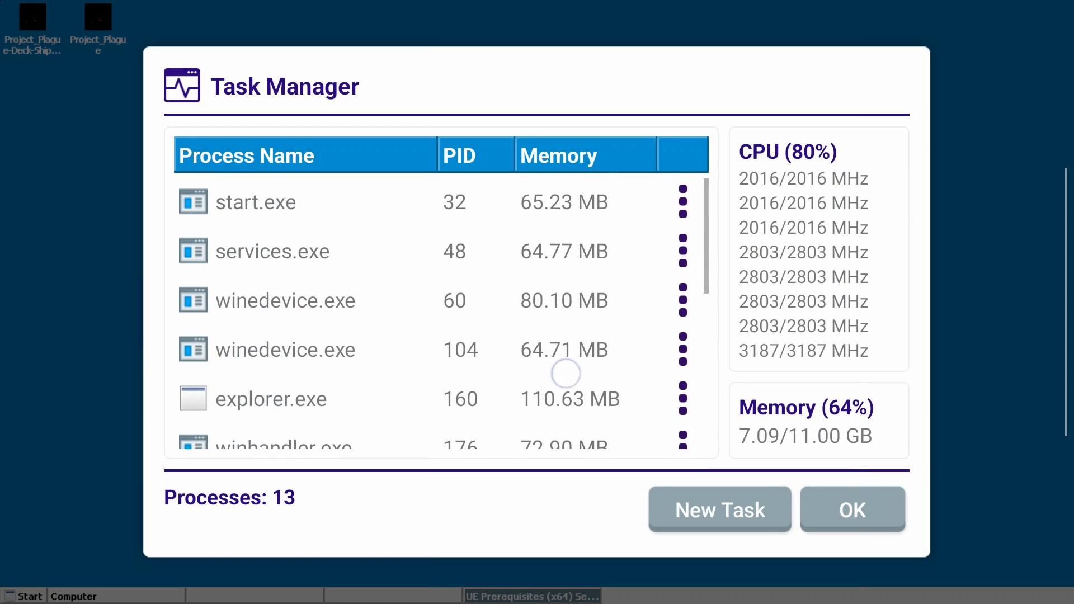
scroll(down, 3)
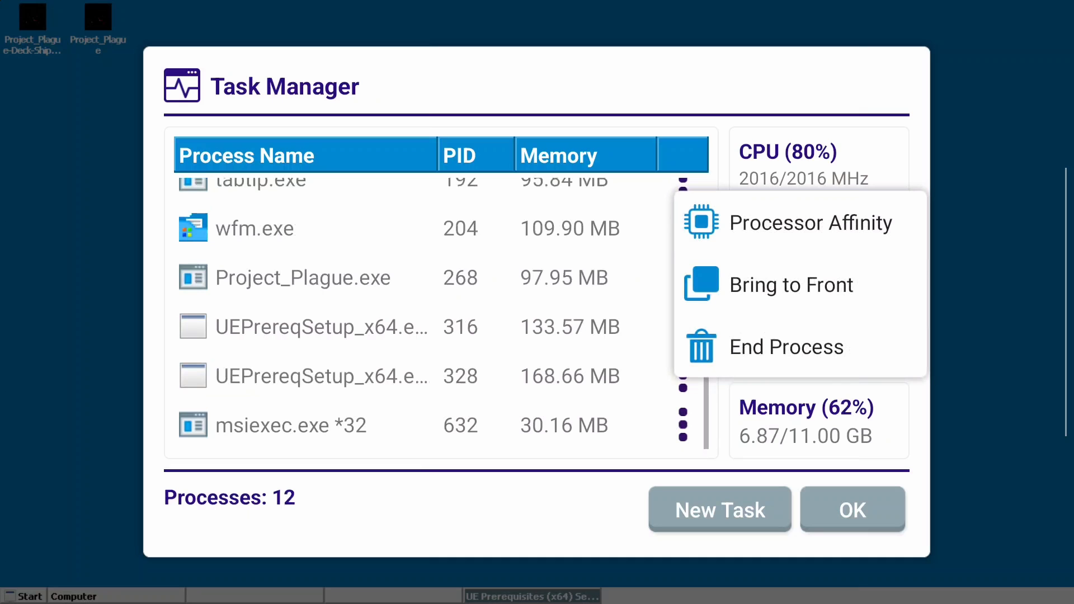
click(786, 347)
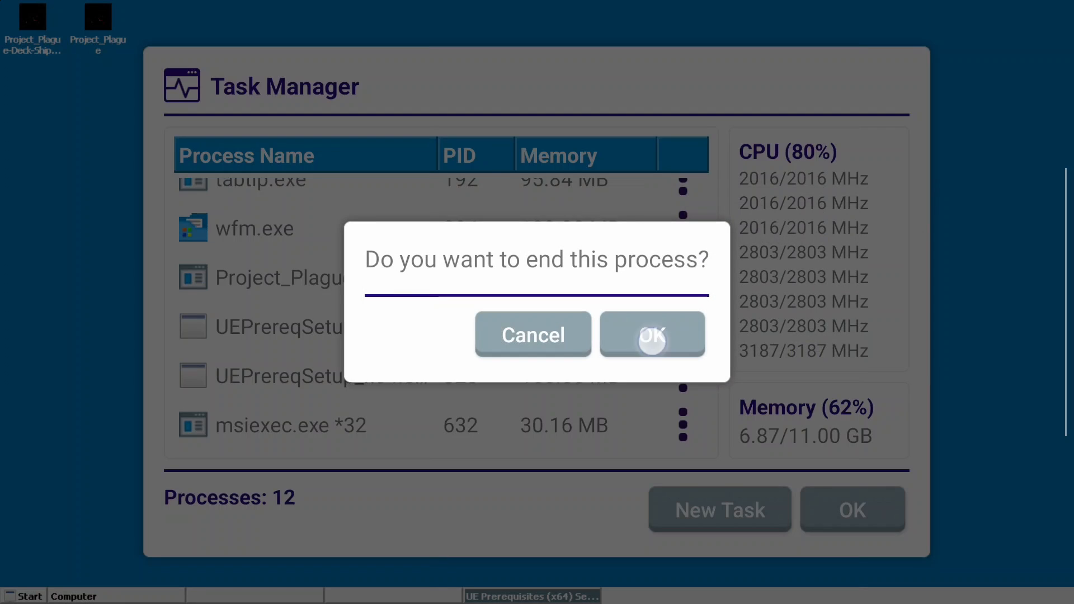
click(651, 335)
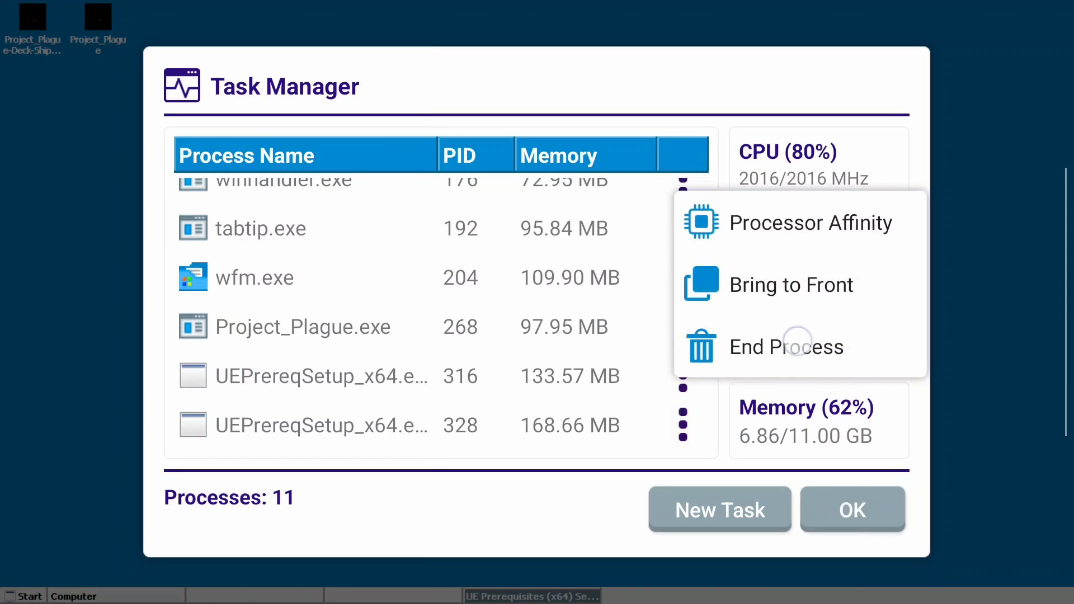
click(786, 346)
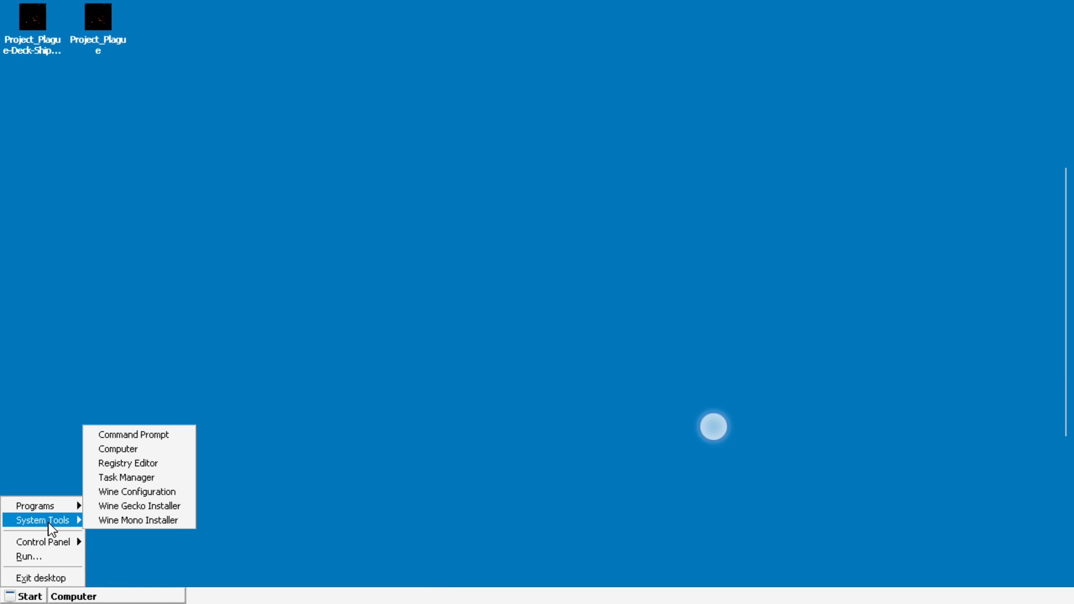
mouse_move(139, 519)
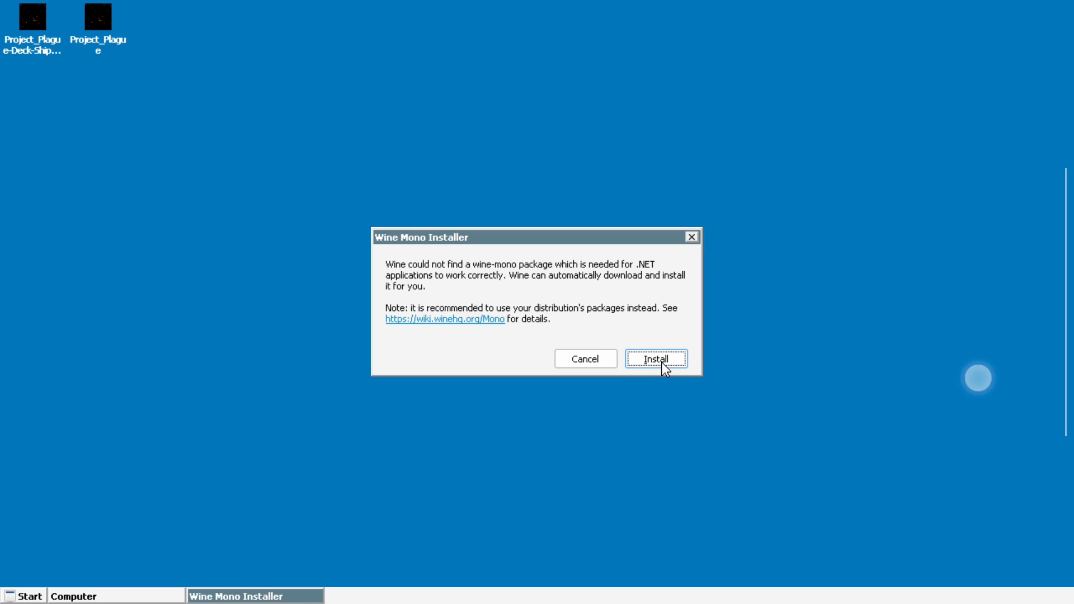
- Accept the Wine Mono Installer's offer to download and install wine-mono
click(656, 358)
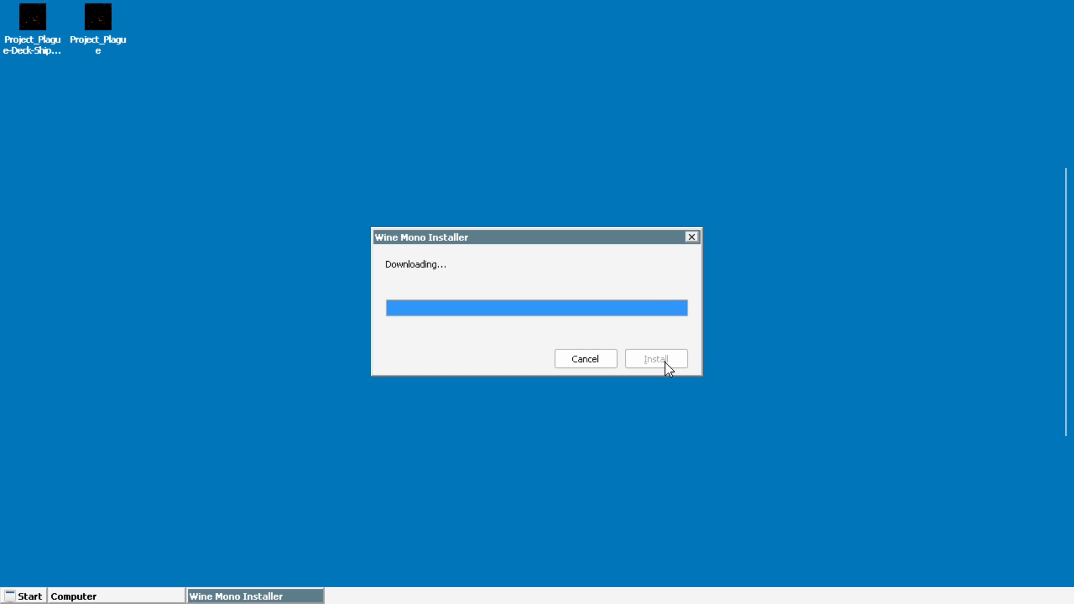
mouse_move(723, 460)
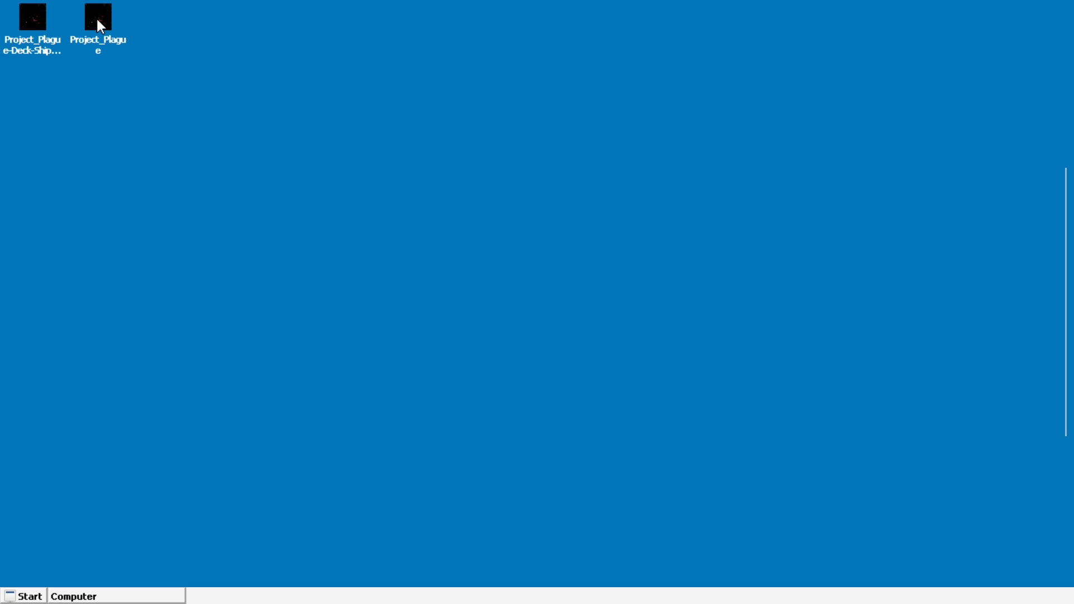
- Relaunch Project_Plague from its desktop icon
double_click(98, 16)
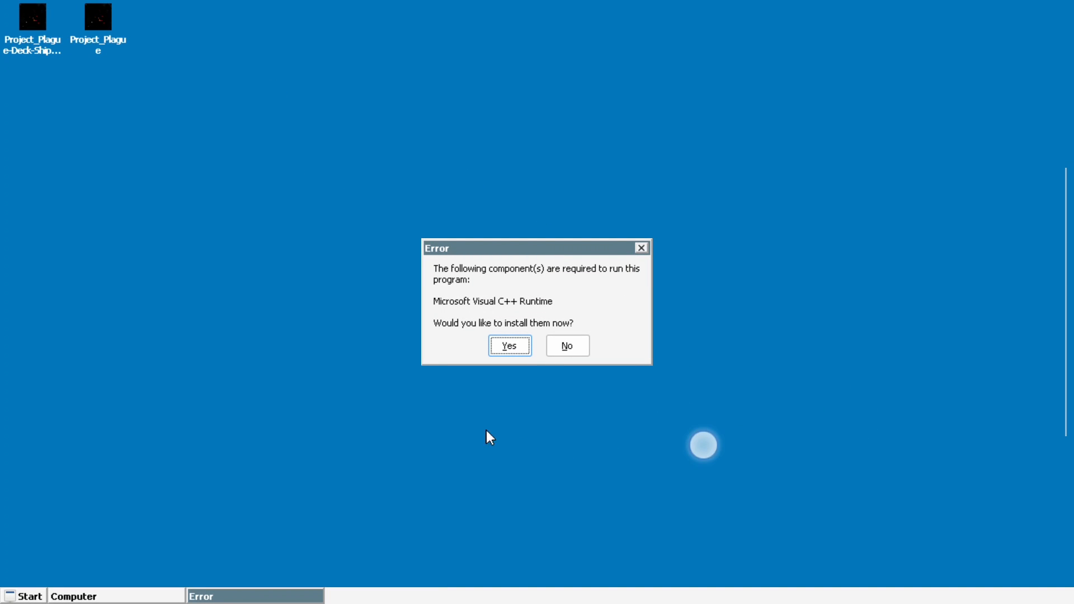
mouse_move(512, 354)
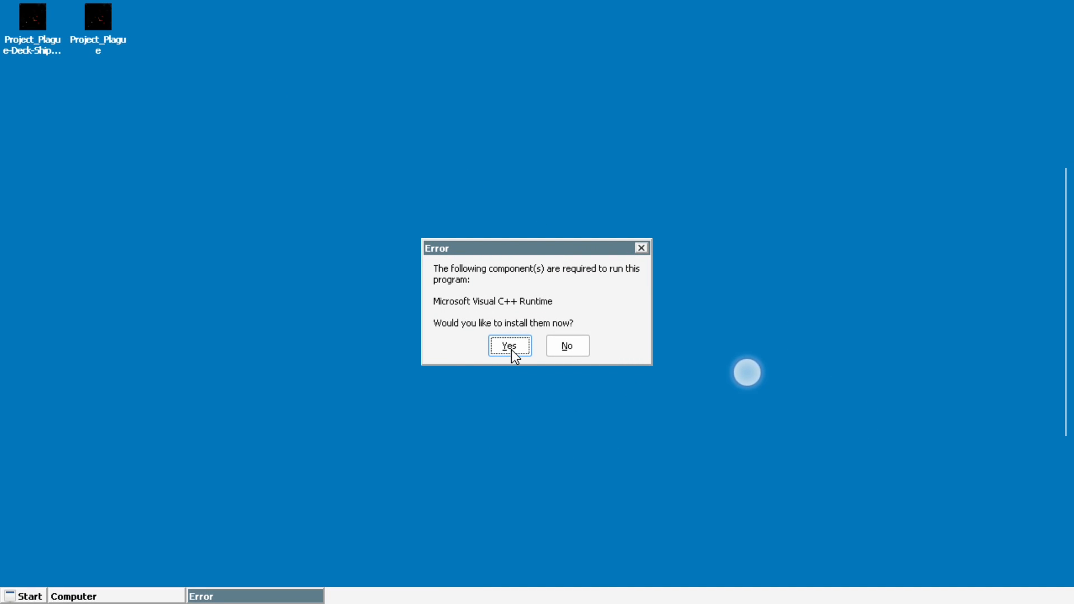
- Agree to install the required runtime components and accept the license terms
click(509, 345)
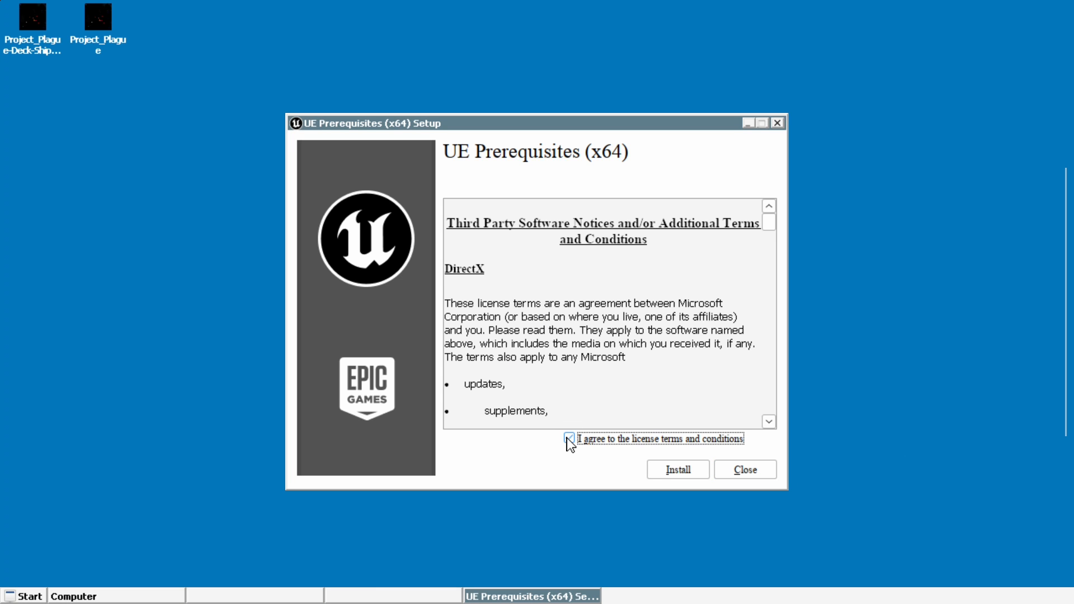
click(677, 470)
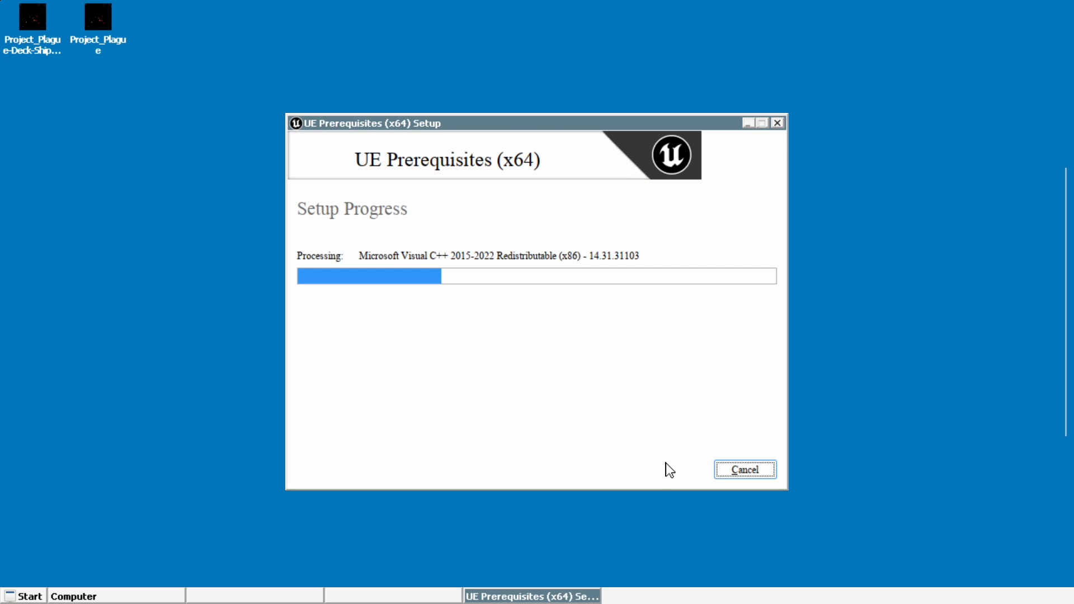